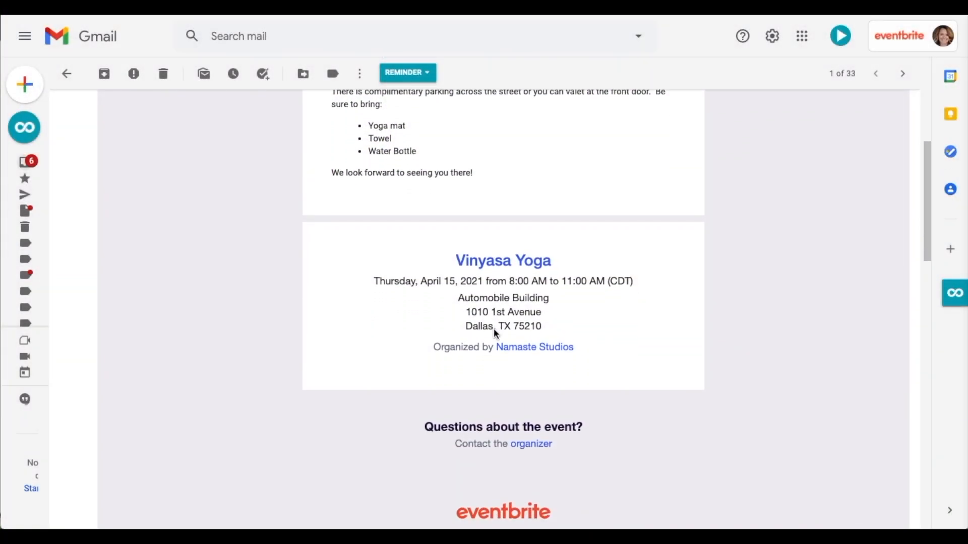
Step: View the organization's team members and roles lists, then open the Vinyasa Yoga dashboard
scroll(down, 3)
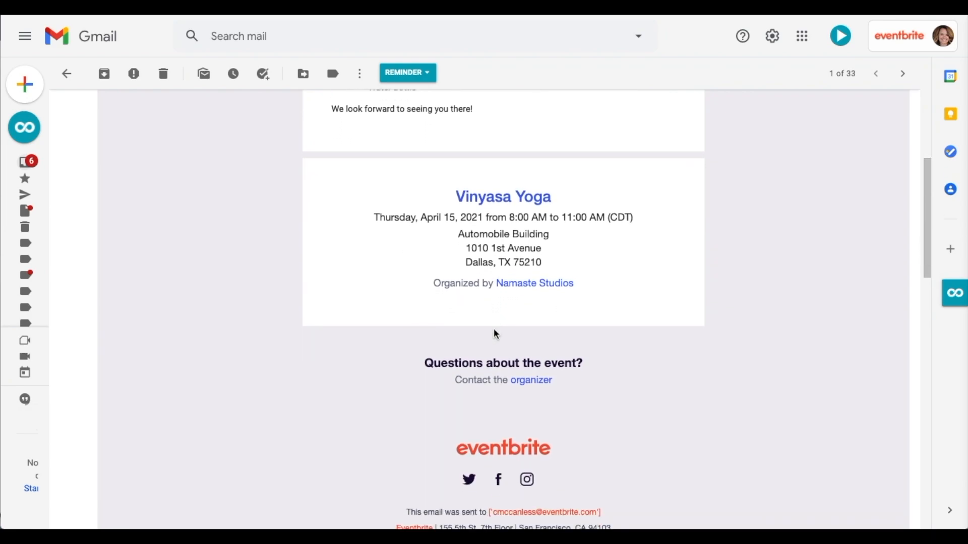
scroll(down, 3)
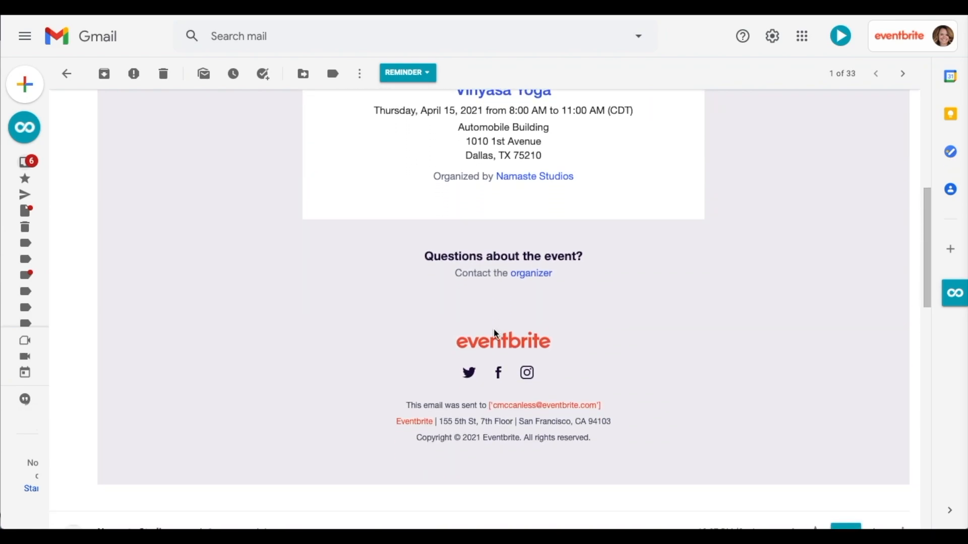
scroll(up, 3)
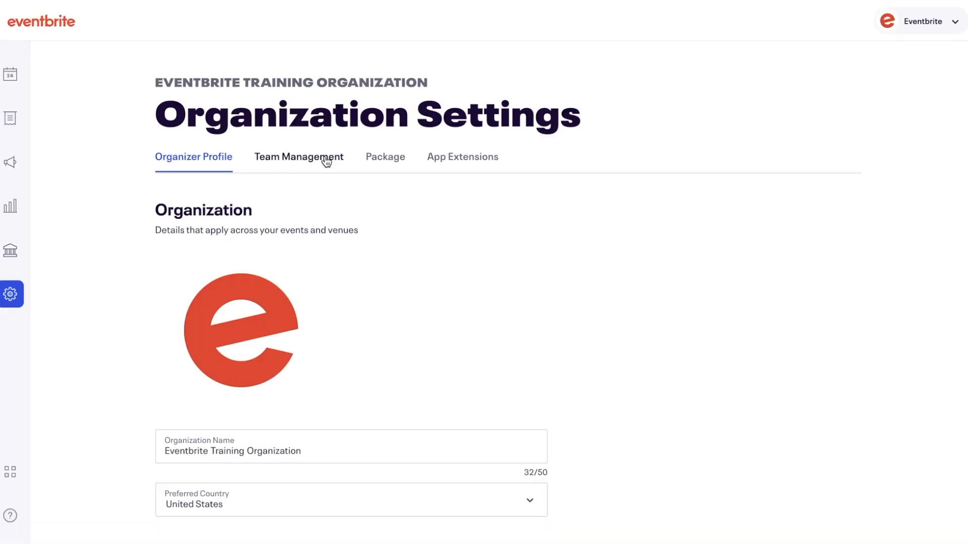
click(297, 156)
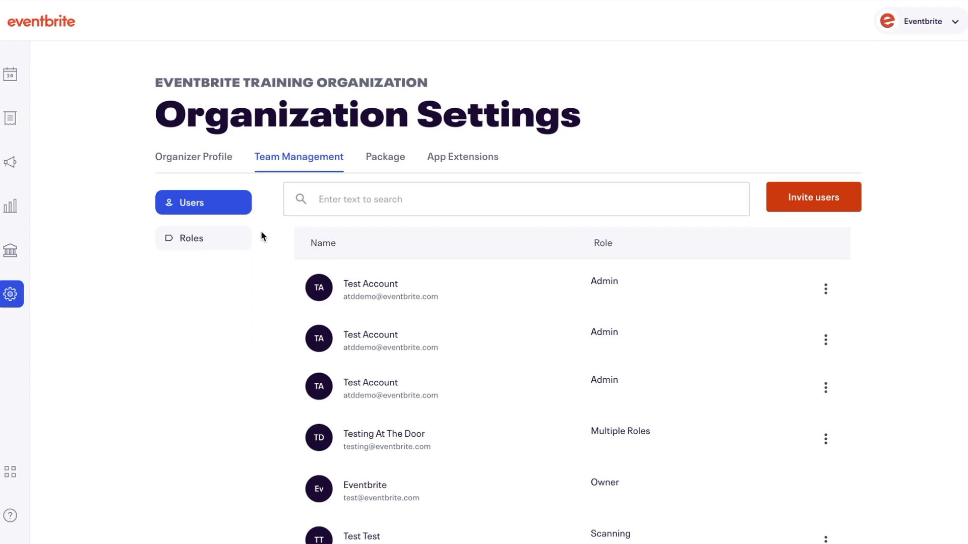
click(203, 237)
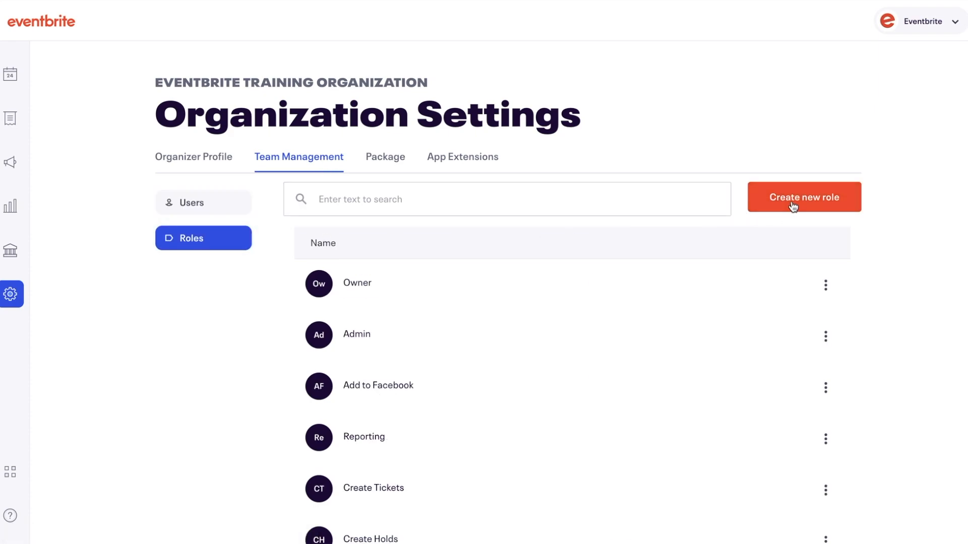
click(803, 197)
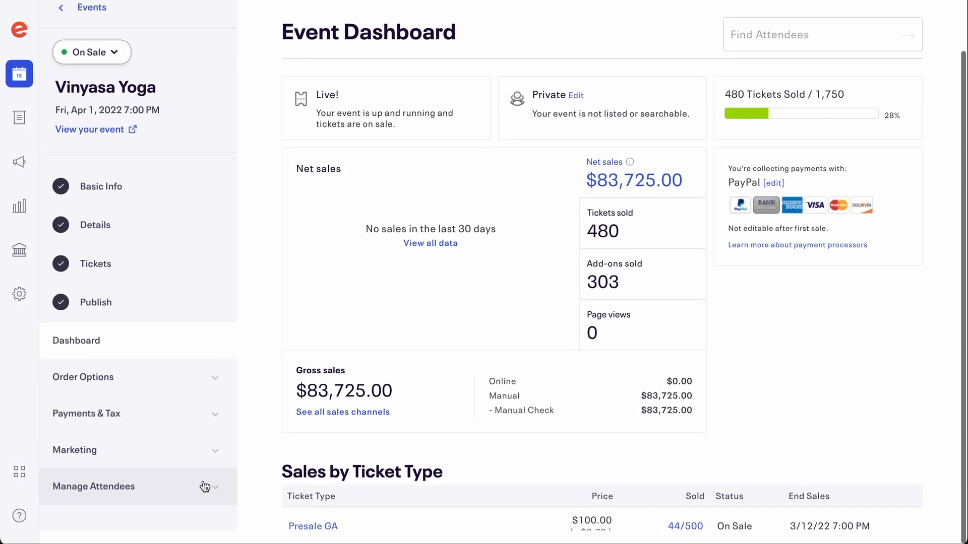
Step: Go to Manage Attendees > Emails to Attendees and show All occurrences
click(94, 487)
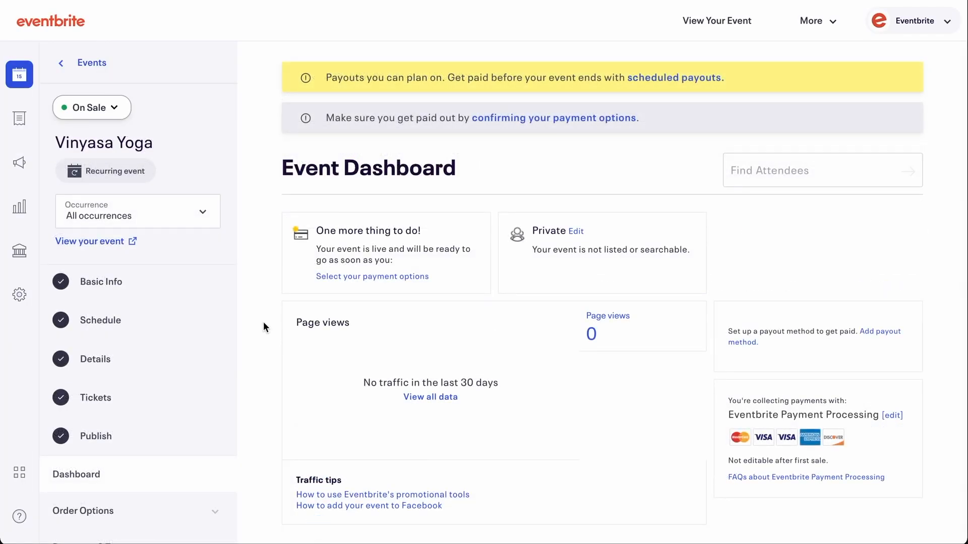
click(138, 211)
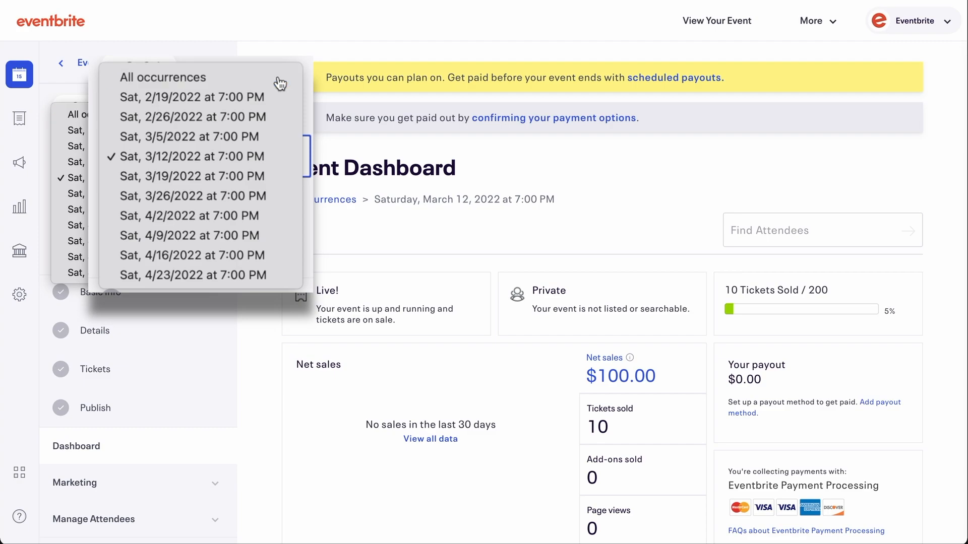
click(163, 76)
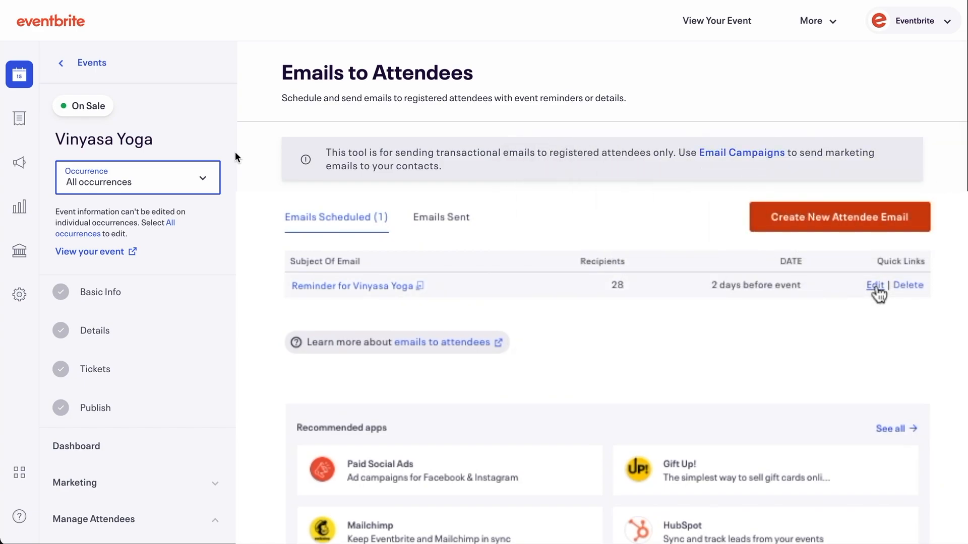
Step: Draft a 'Bring a Friend' email to Attendees by Ticket Type offering a free class
click(874, 285)
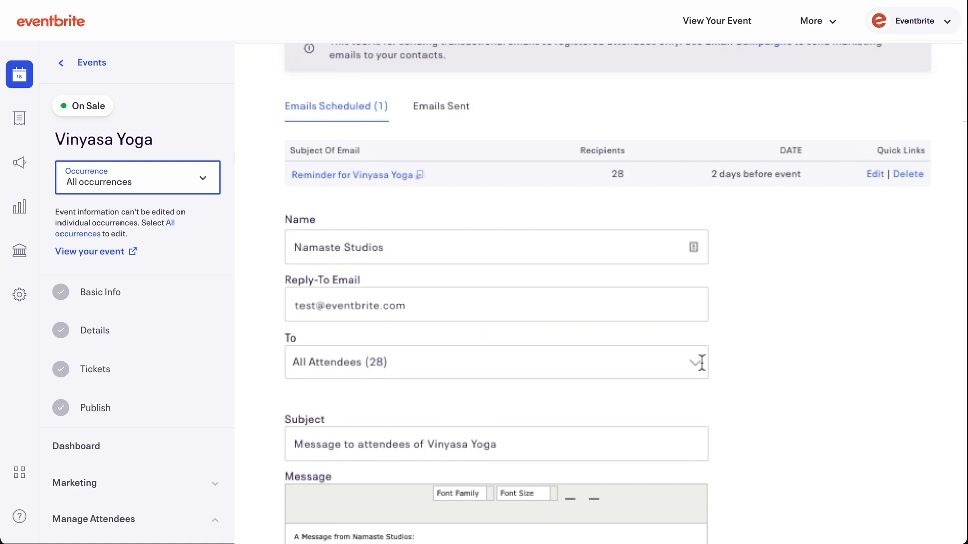
click(496, 362)
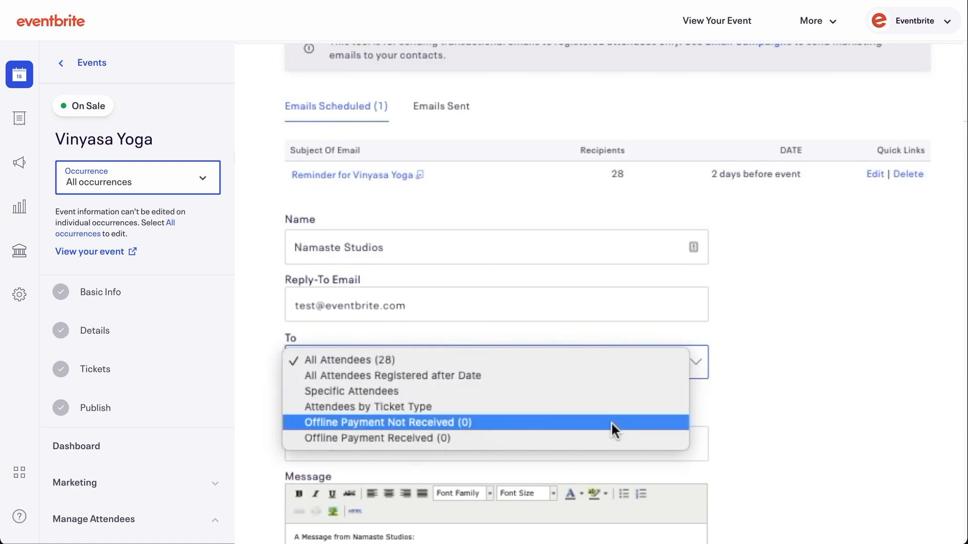
click(368, 407)
text( Br)
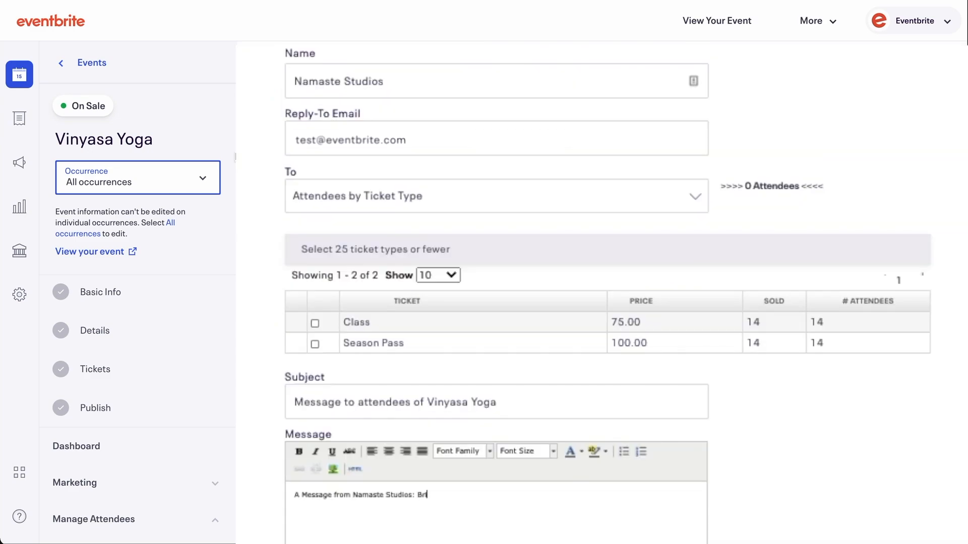
text(ing a friend to your next class)
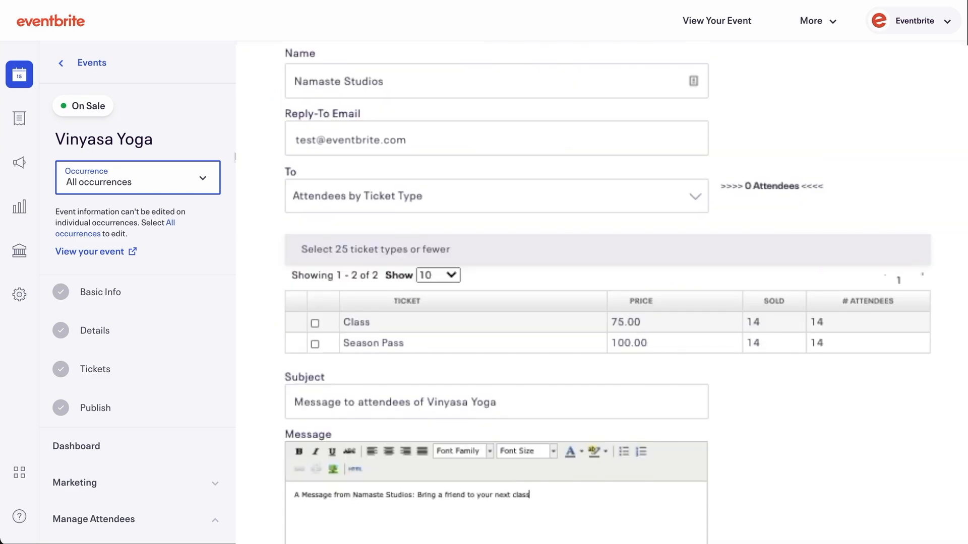
scroll(down, 3)
text(Bring a Friend)
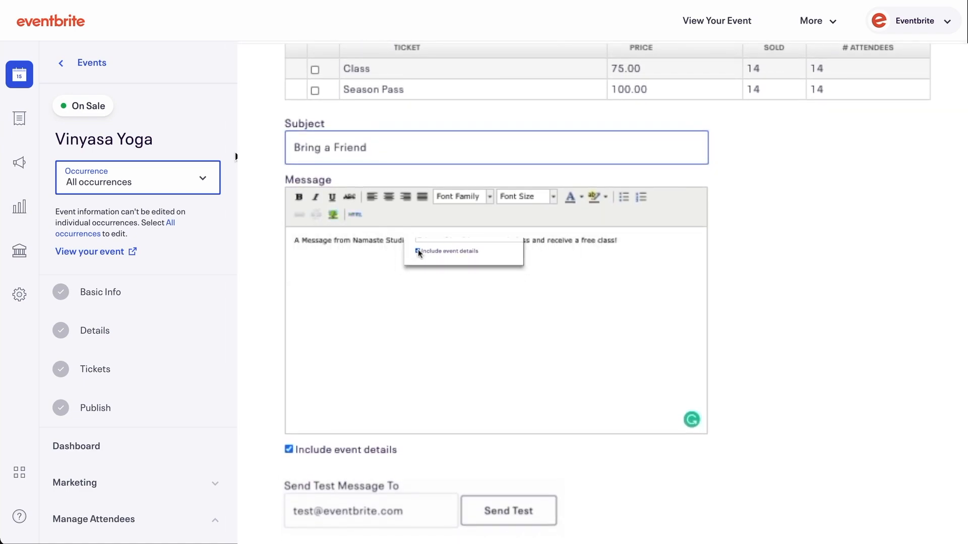
Step: Schedule the email at hour 04, 1 day before the event starts
scroll(down, 3)
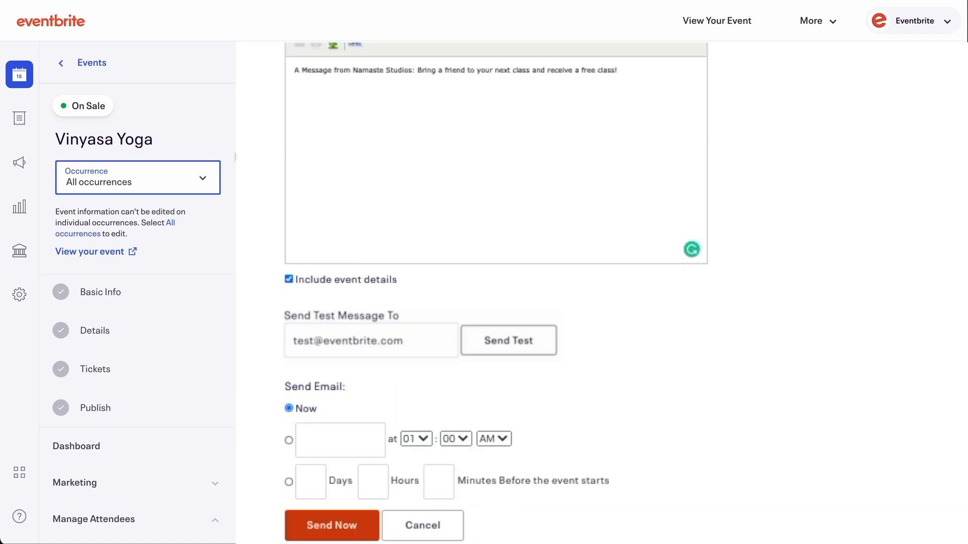
click(507, 341)
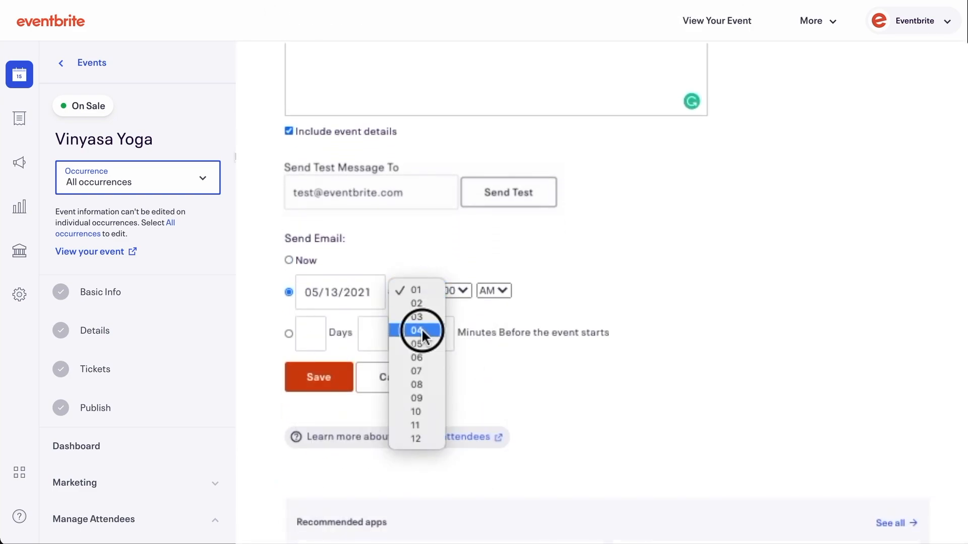
click(416, 330)
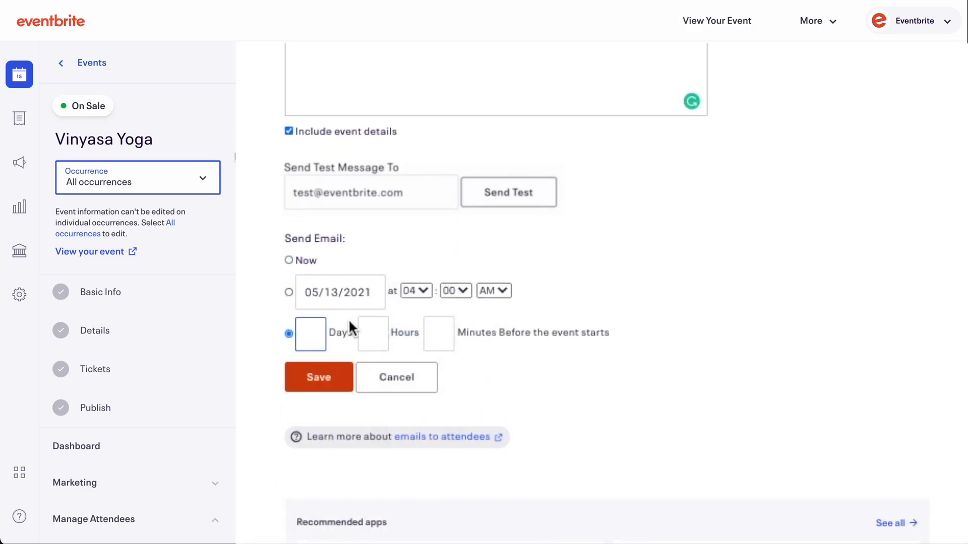
text(1)
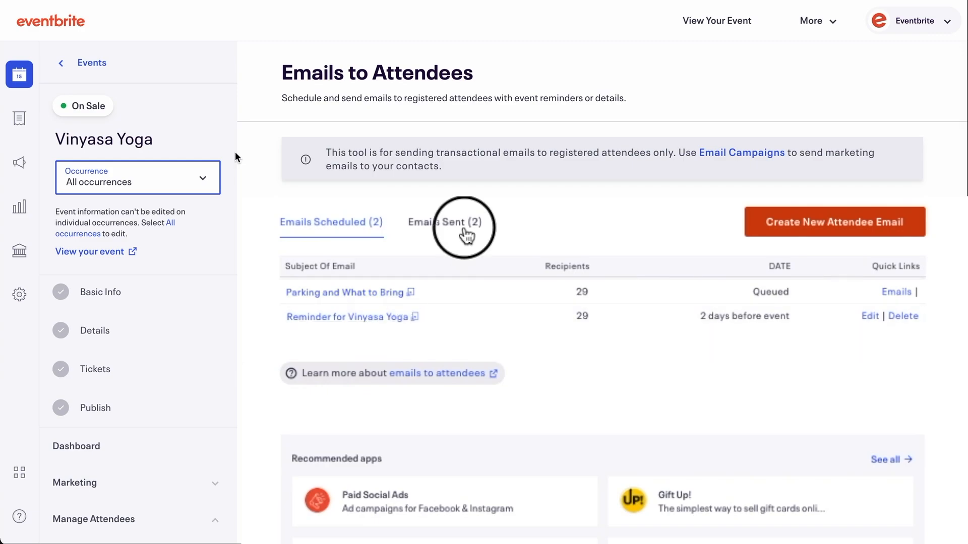
Step: In Emails Sent, view the first message's 14 recipients and make a copy of it
click(445, 222)
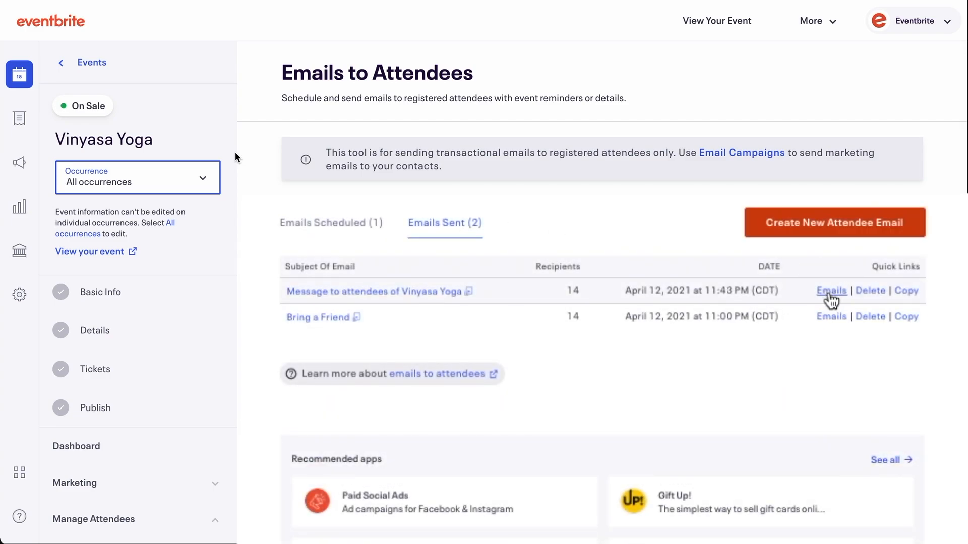
click(830, 291)
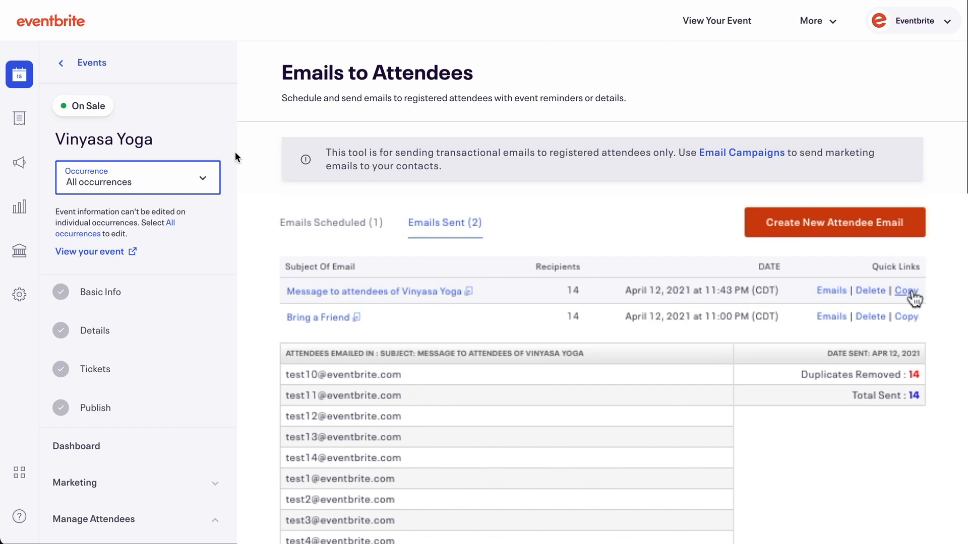
click(331, 222)
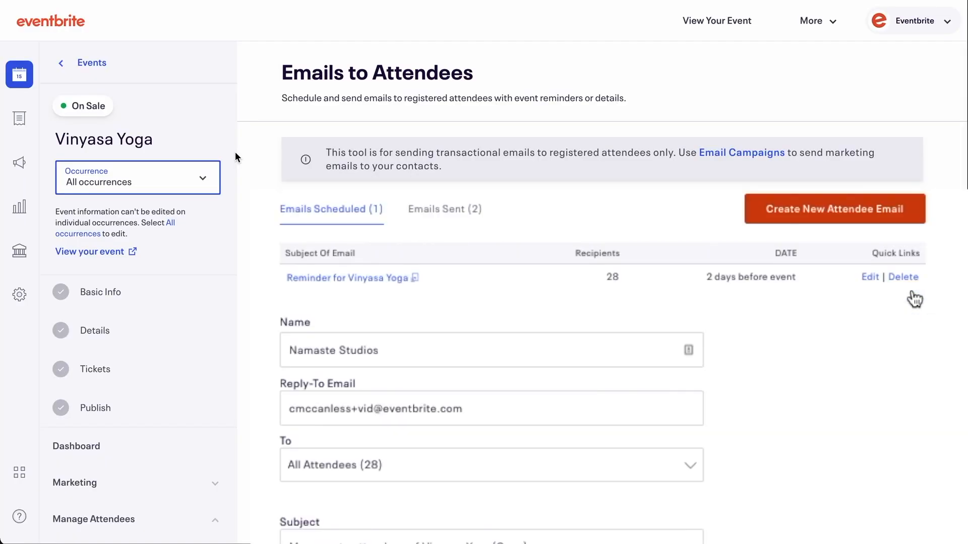